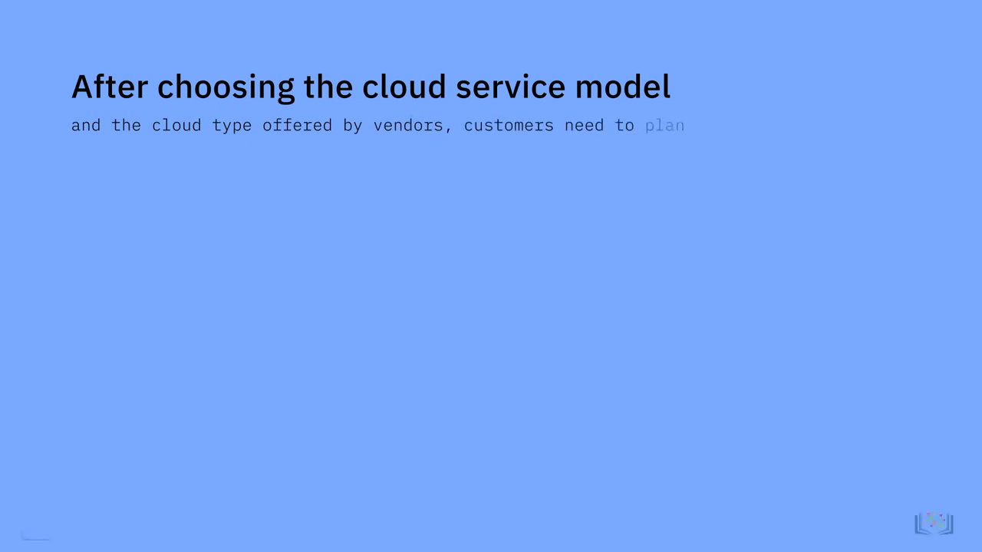
text(the infrastructure architecture. The infrastructure)
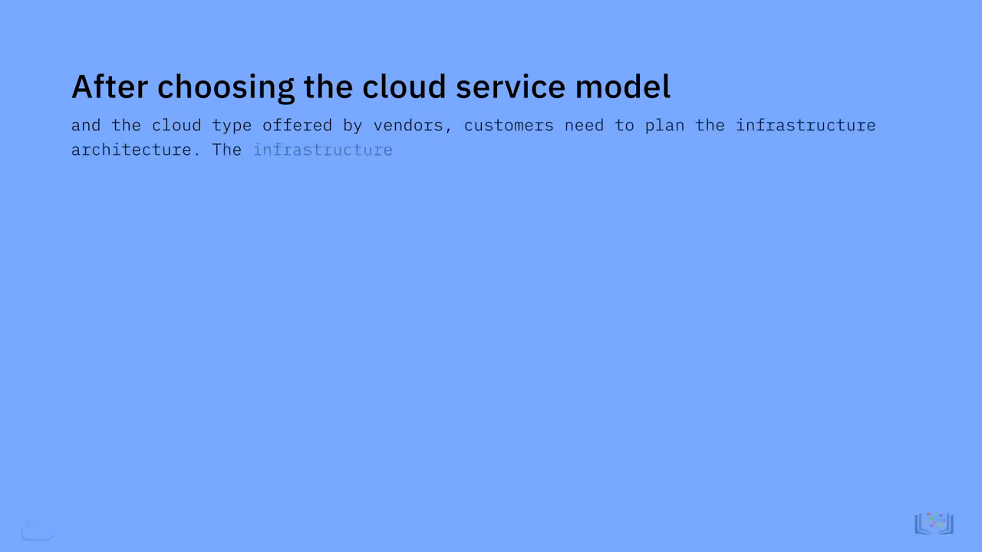
text(layer is the foundation of)
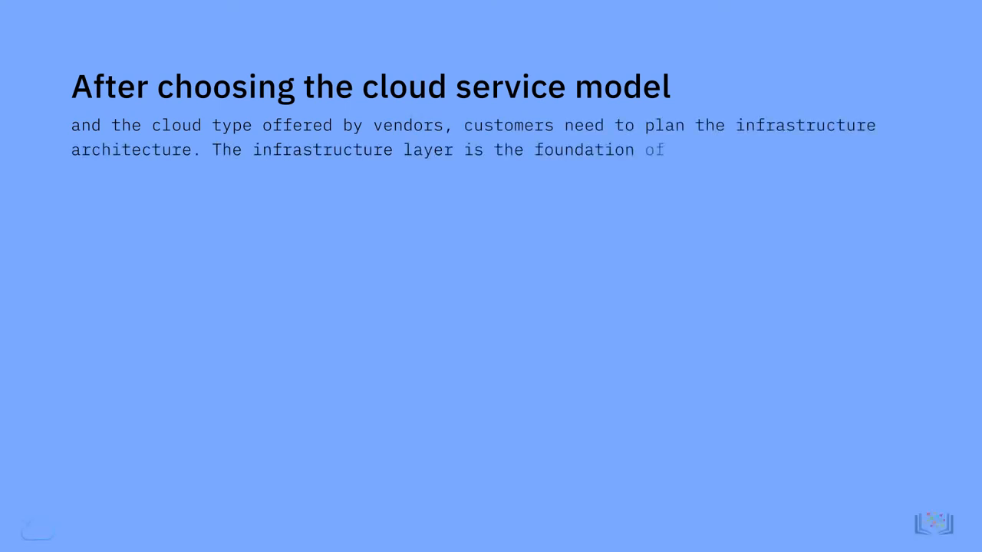
text(the cloud.)
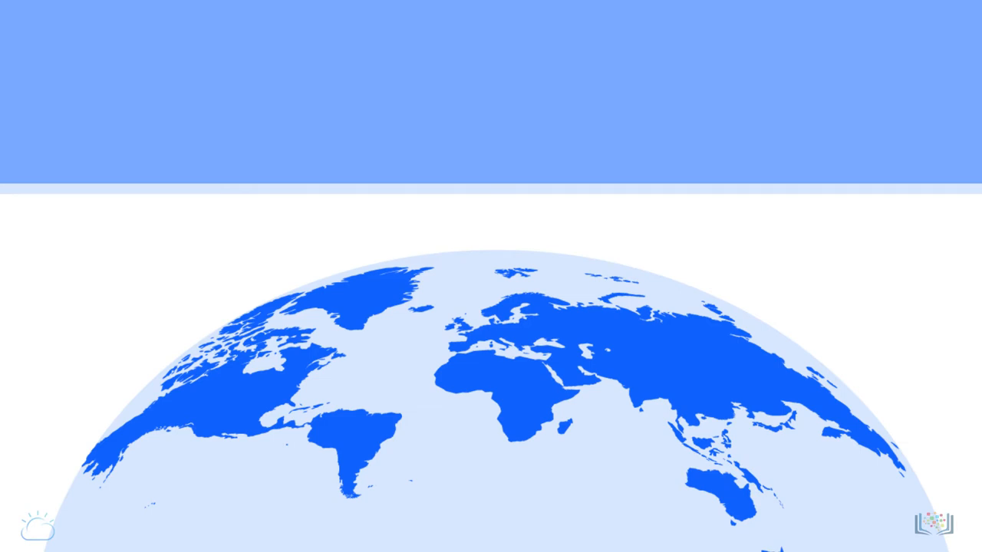
text(Region)
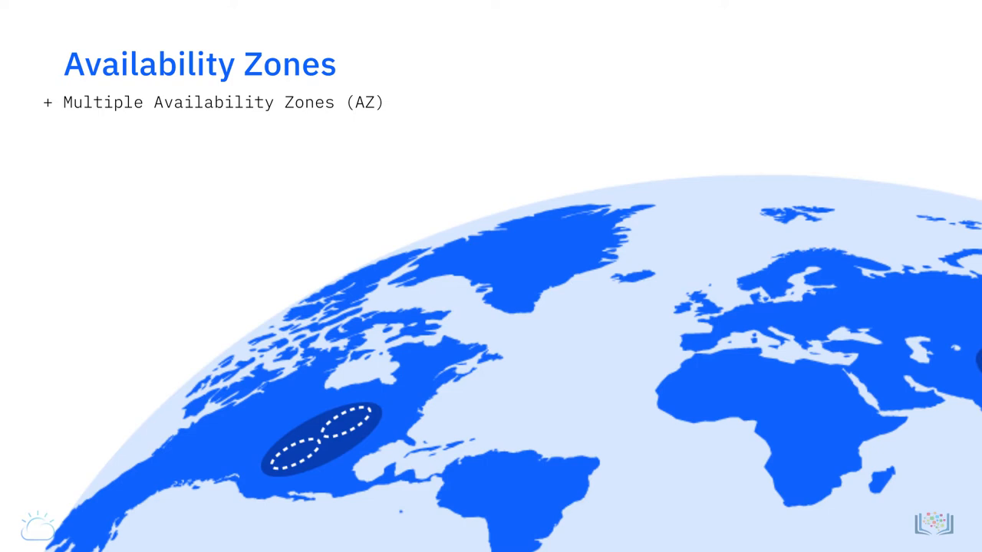
text(Ha)
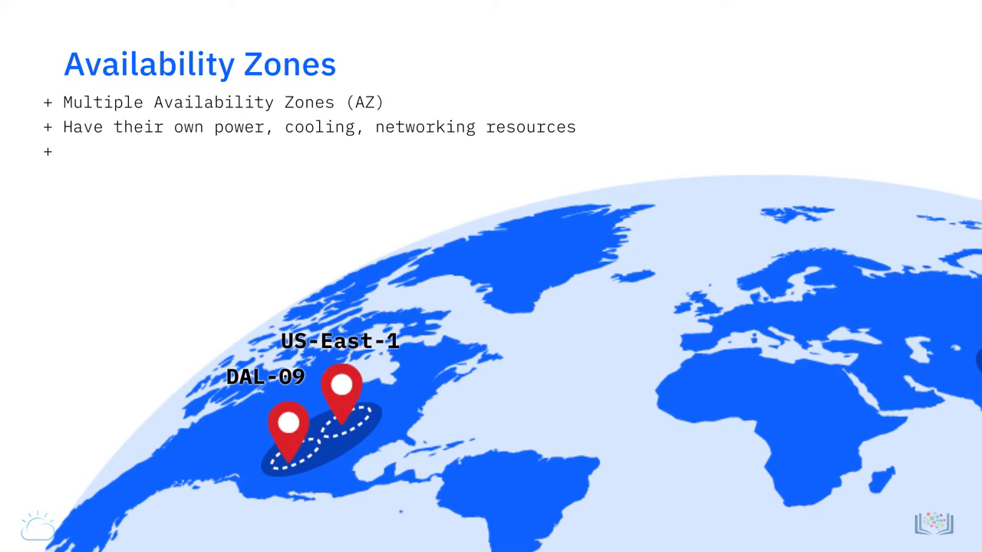
text(Isolation of zones improves the cloud’s fault tolerance, decreases latency, and more)
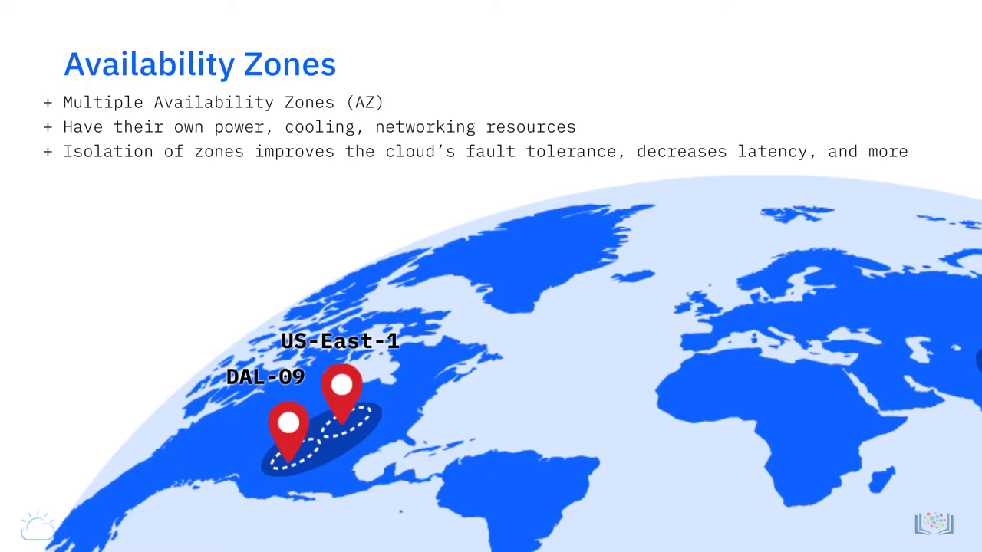
text(Very)
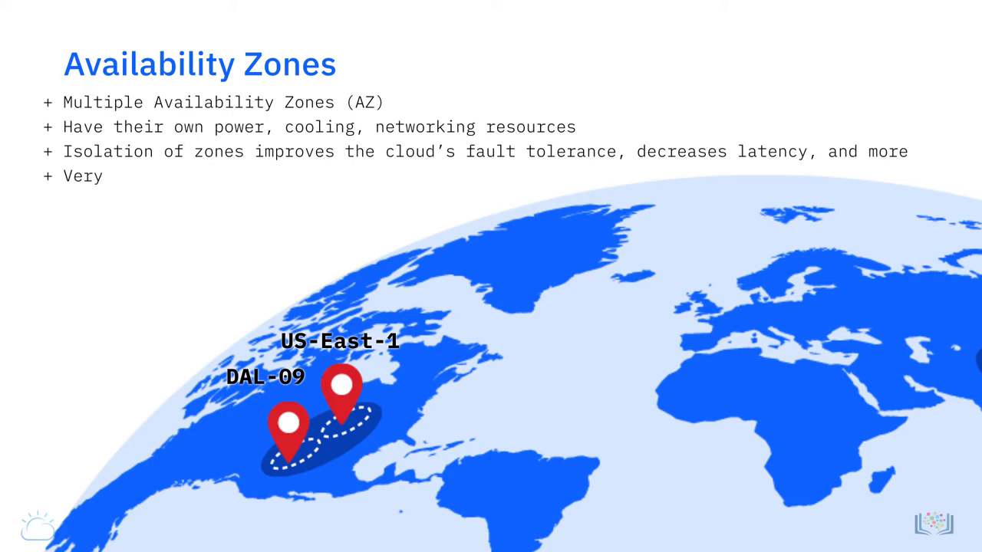
text(high bandwidth connectivity w)
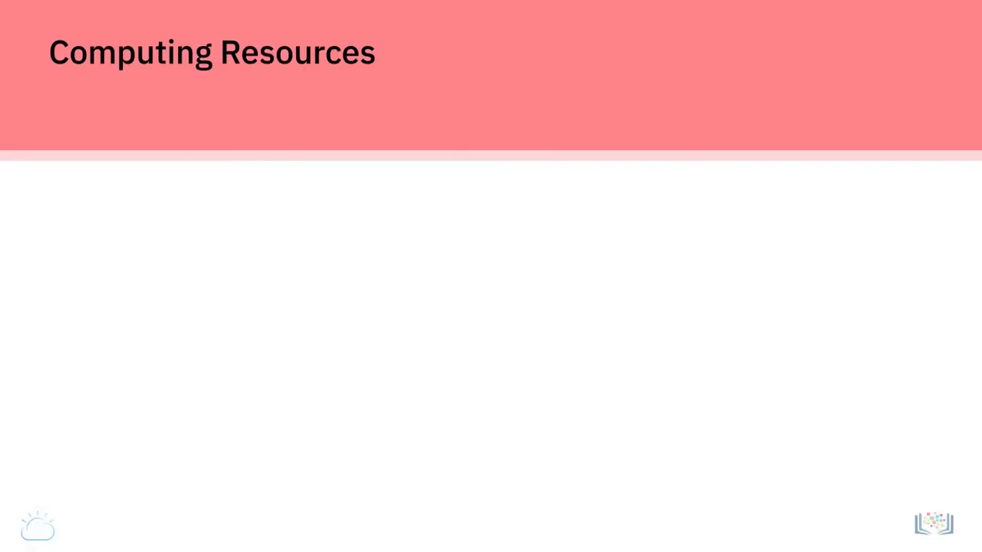
text(Cloud p)
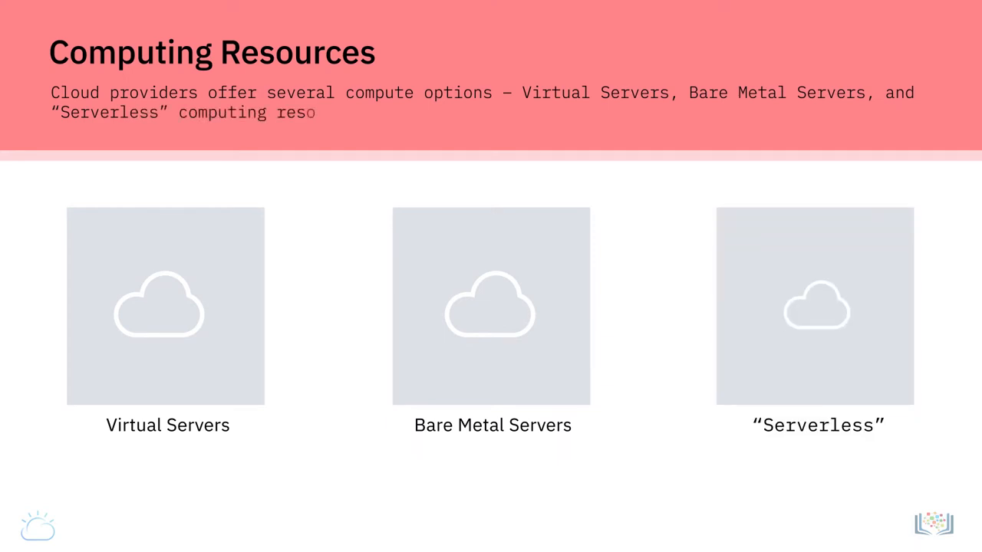
text(urces.)
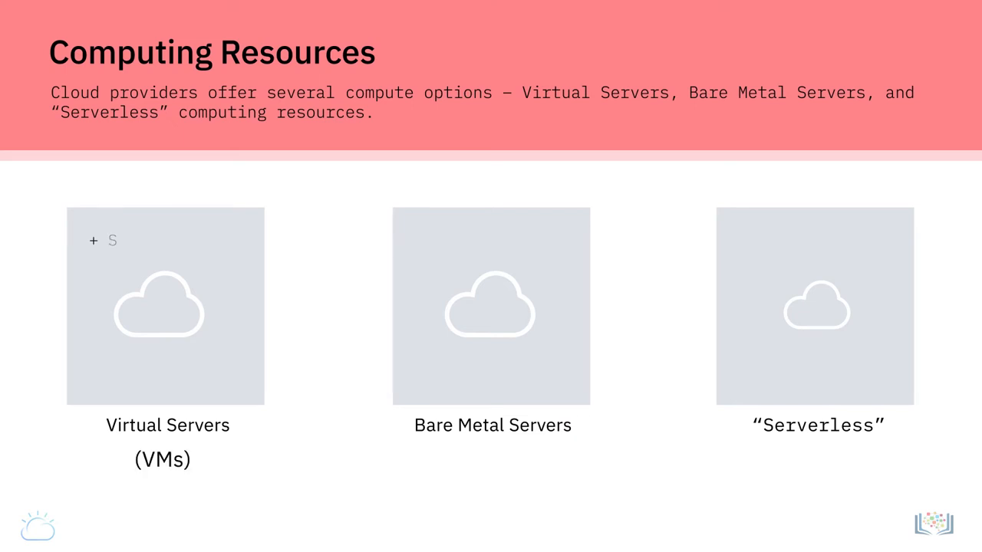
text(oftware based)
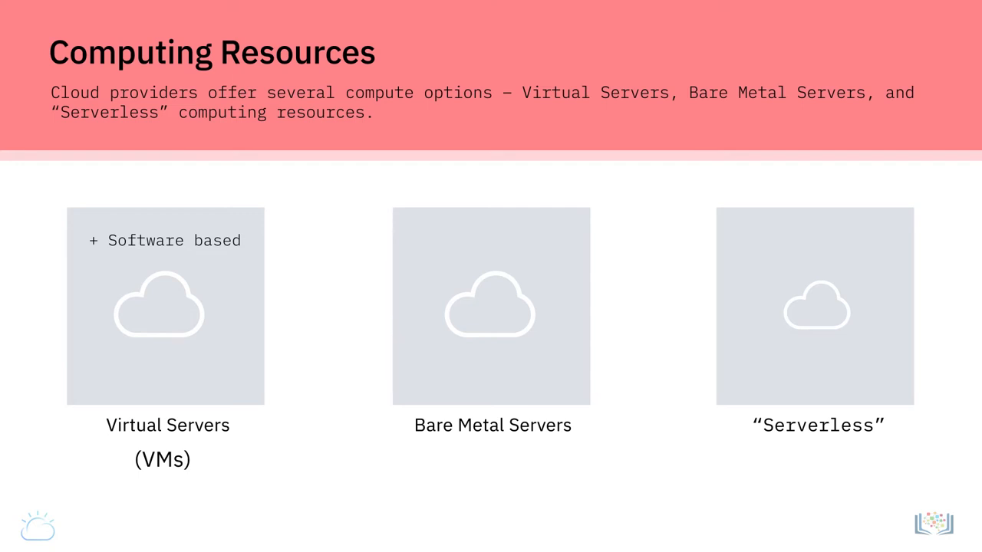
text(Phy)
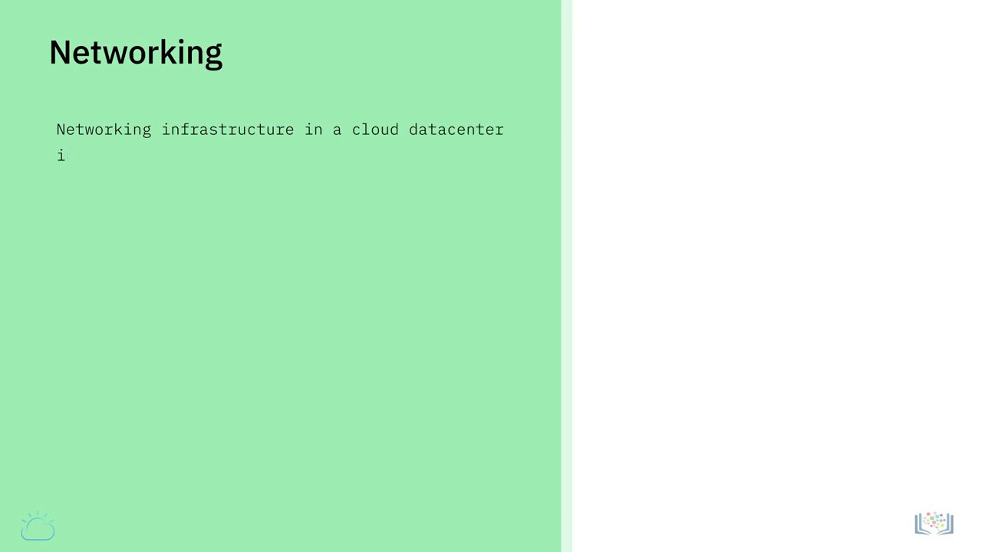
text(ncludes traditional networking h)
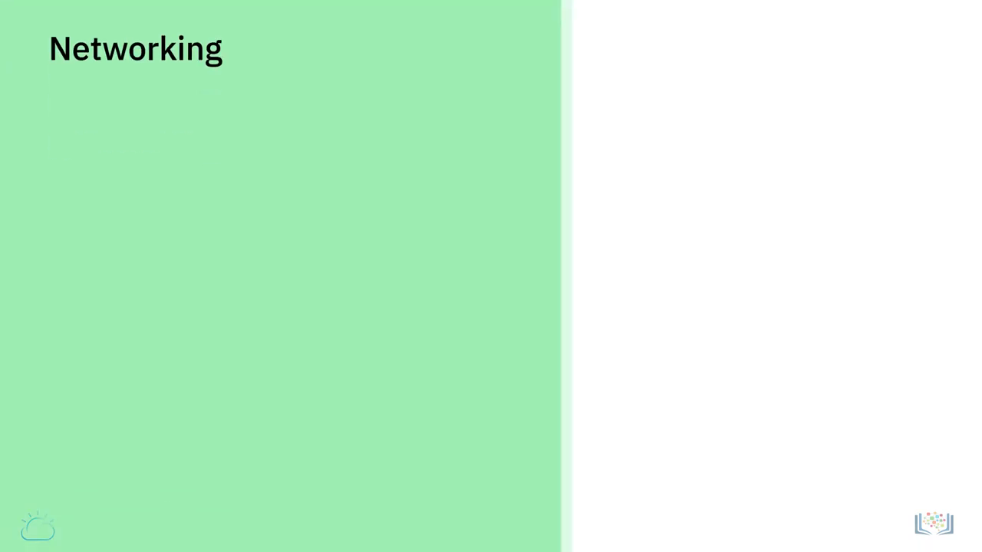
text(Network interfaces in the cloud need:)
text(It is even more importan)
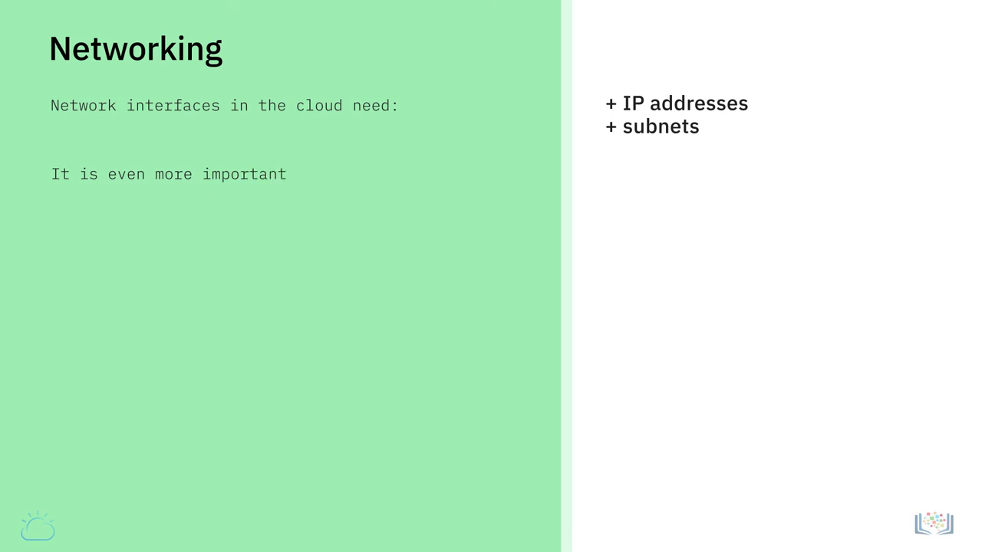
text(to configure which network tra)
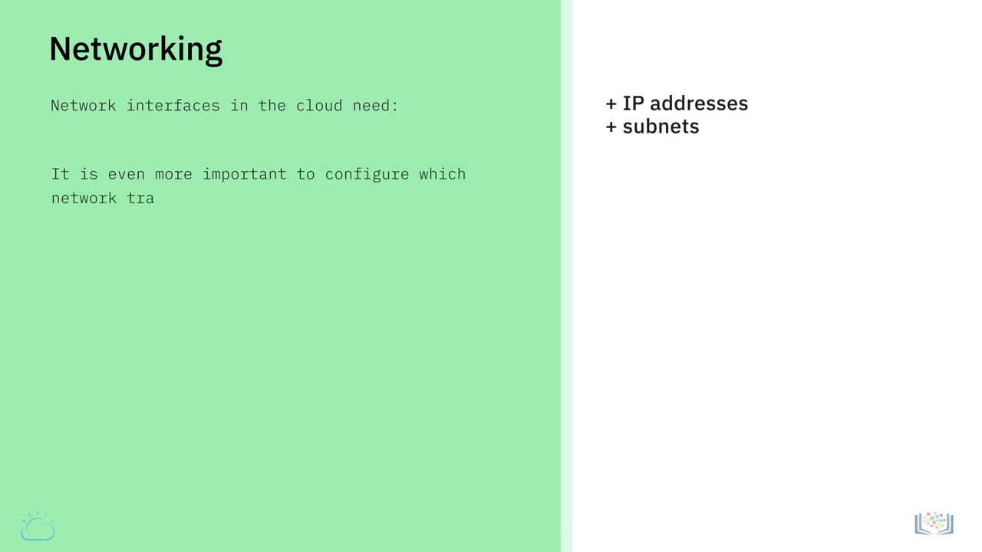
text(ffic and users can access)
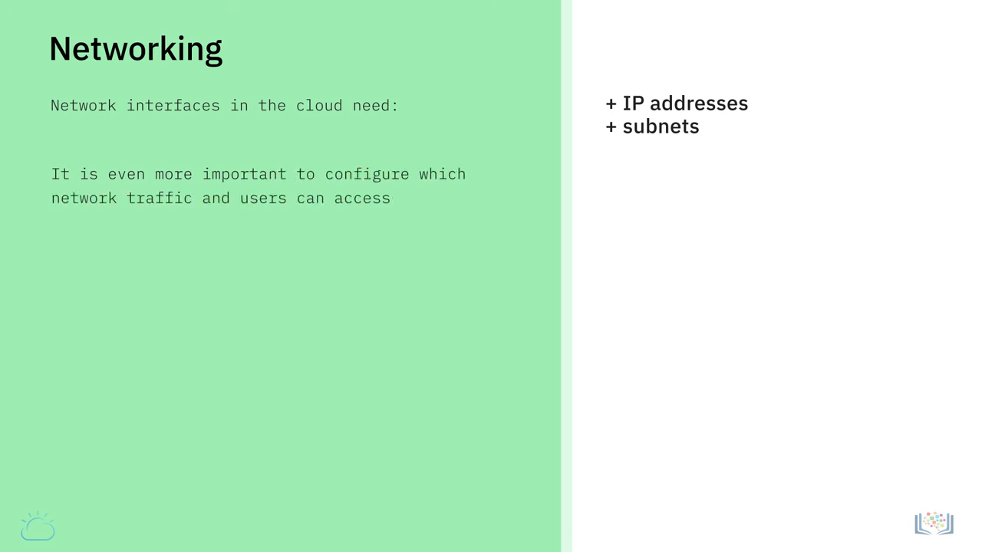
text(your resources:)
text(Some of the traditional hardware appliances:)
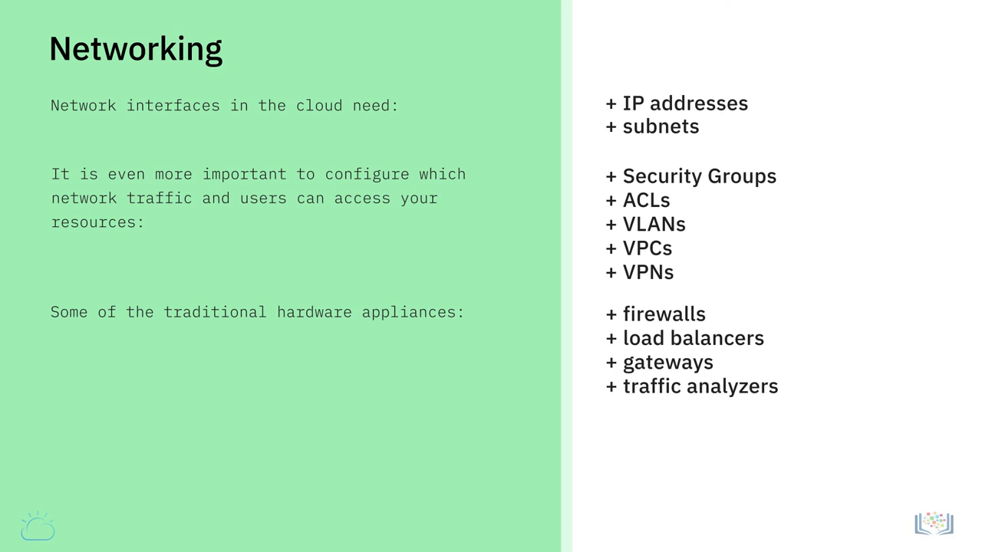
text(Another networking capability)
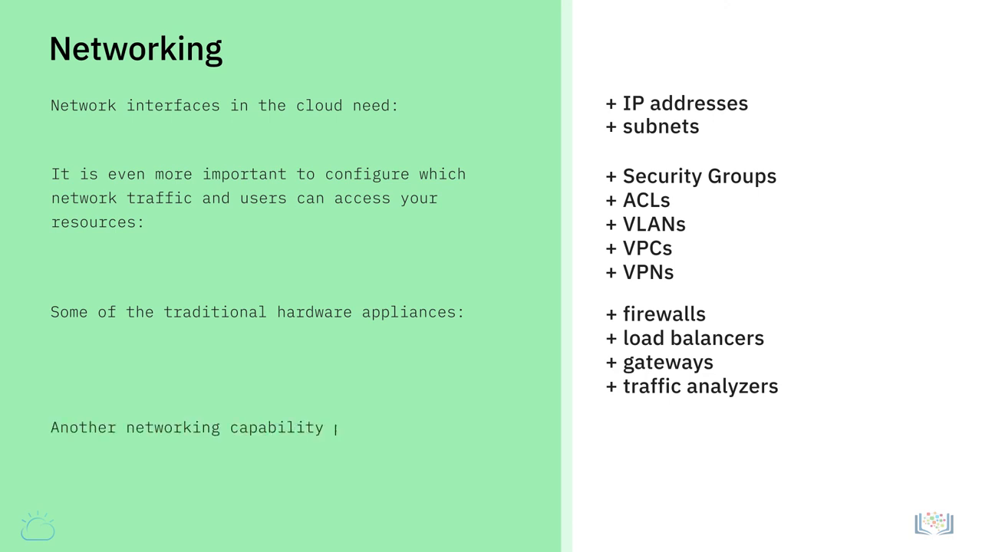
text(provided by the Cloud Providers is:)
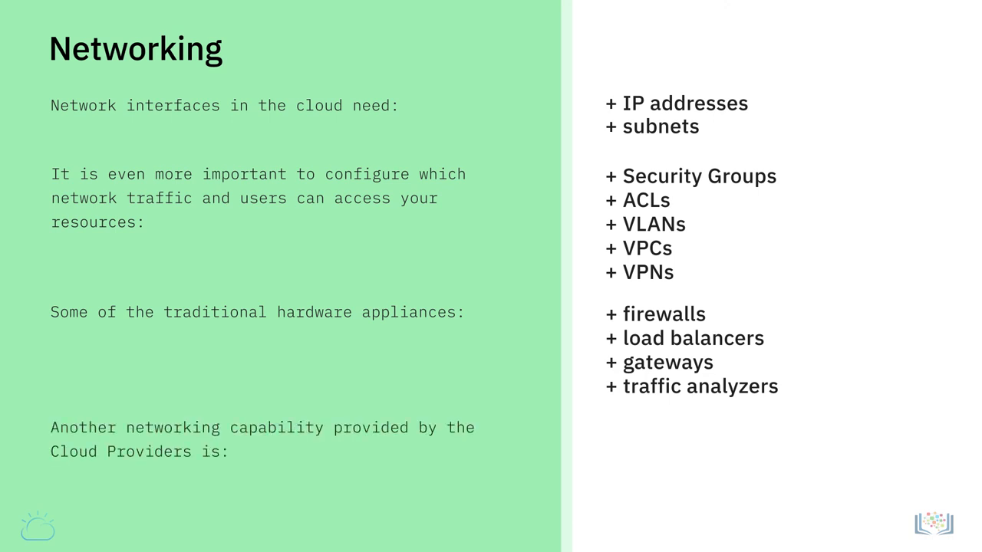